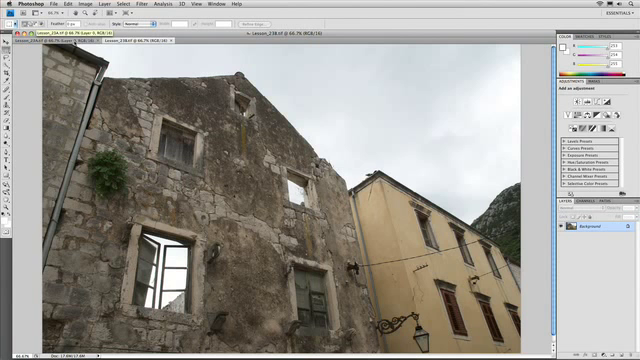
Bring the Lesson_23A.tif stone-tower photo to the front.
left_click(45, 44)
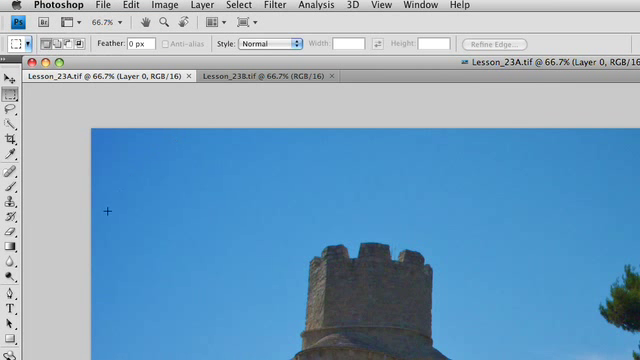
Select the Gradient Tool for drawing gradients on the tower photo.
left_click(12, 246)
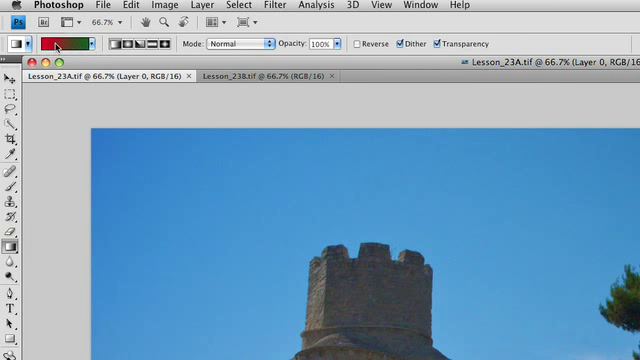
mouse_move(55, 43)
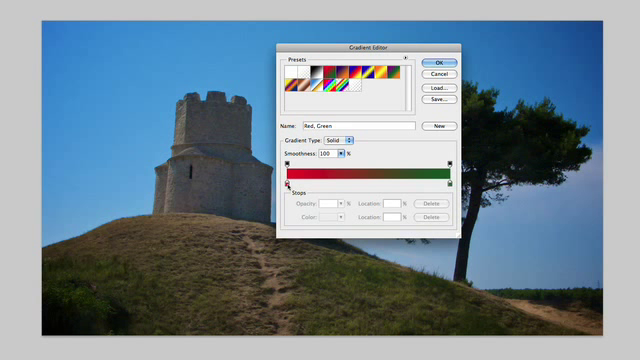
Replace the red starting stop's colour with a deep blue sampled from the upper sky.
left_click(291, 184)
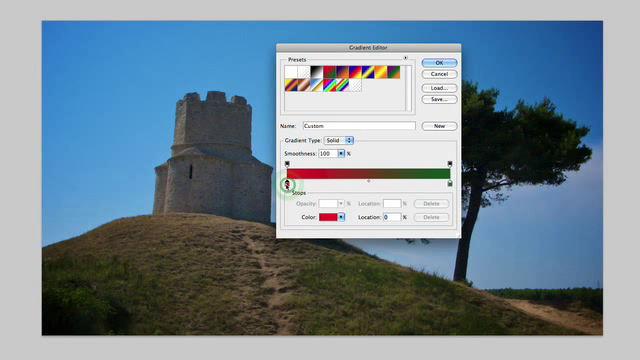
left_click(307, 218)
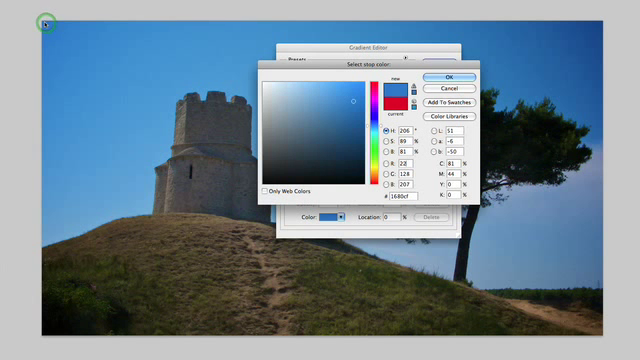
left_click(438, 77)
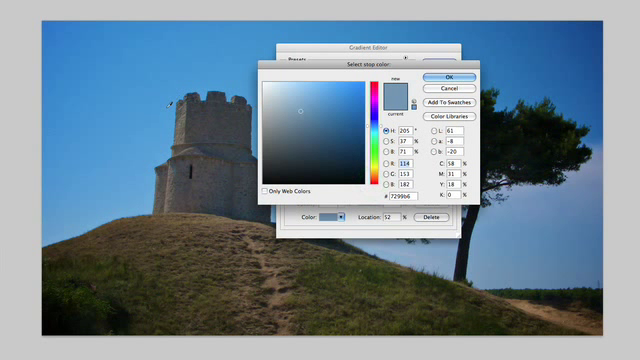
Sample a lighter sky blue from beside the tower for the 52% middle stop and confirm it.
left_click(330, 115)
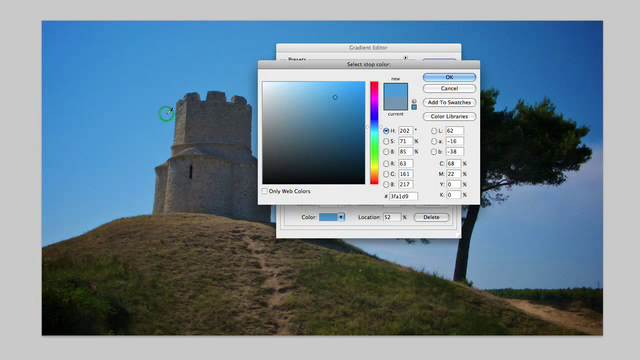
left_click(440, 78)
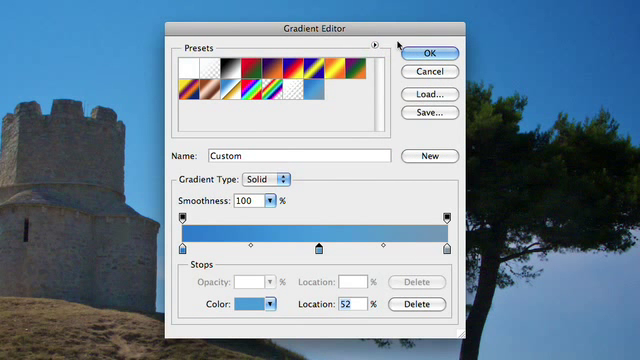
Save the gradient set to a file named 'RMH Cus'.
left_click(428, 113)
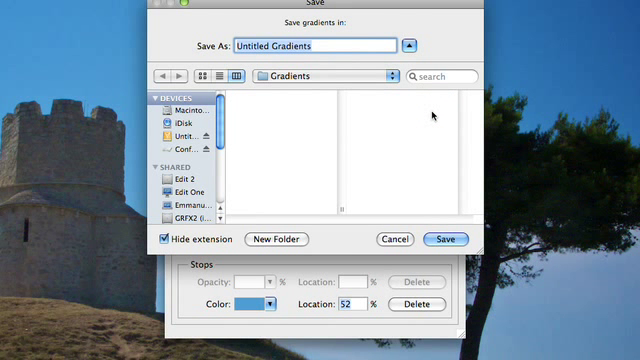
type("RMH Cus")
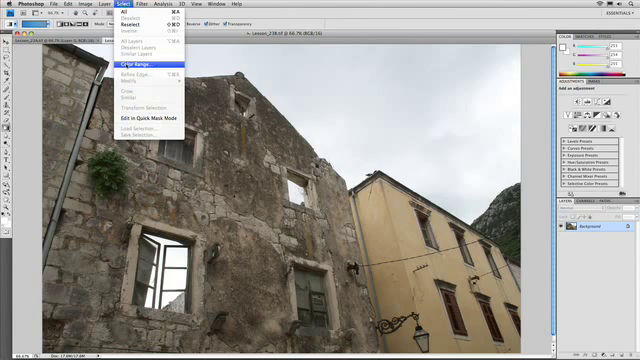
Select the pale sky with Color Range, raising Fuzziness to about 107.
left_click(146, 64)
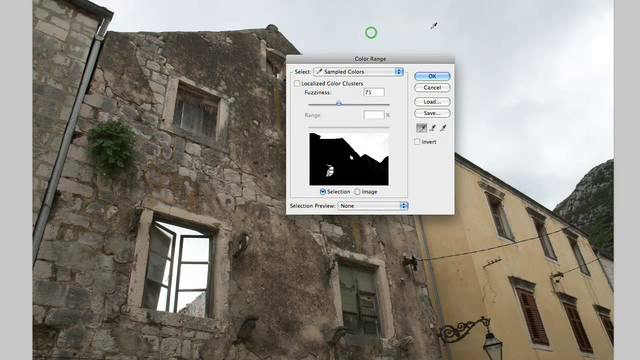
mouse_move(430, 22)
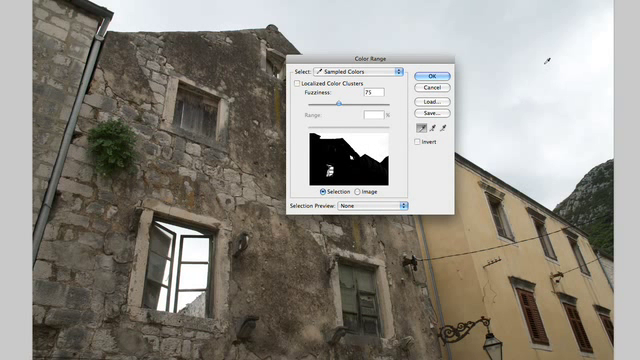
left_click_drag(320, 109, 337, 109)
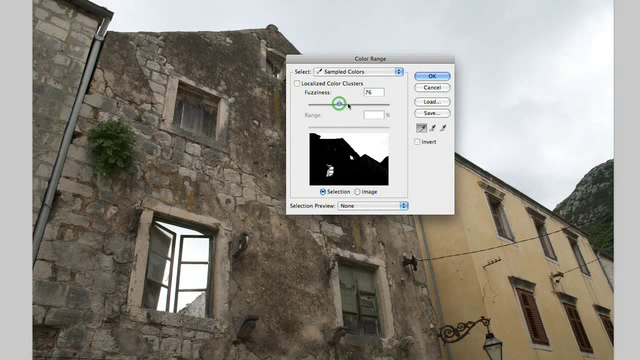
left_click_drag(338, 103, 352, 103)
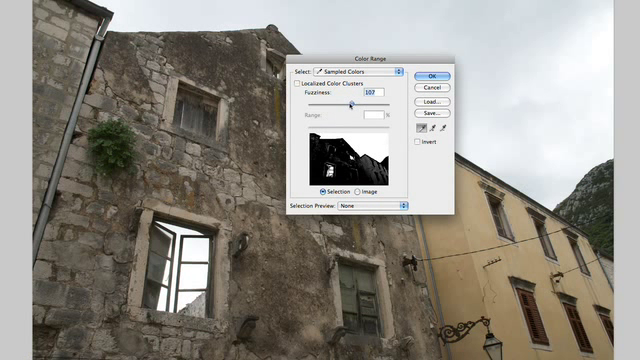
left_click_drag(353, 104, 348, 104)
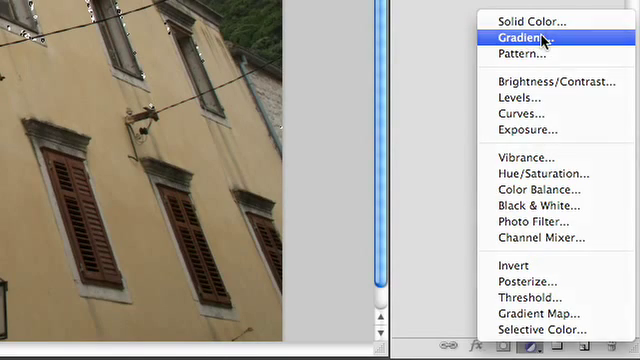
Add a Gradient fill layer over the sky selection using the custom blue sky gradient.
left_click(523, 37)
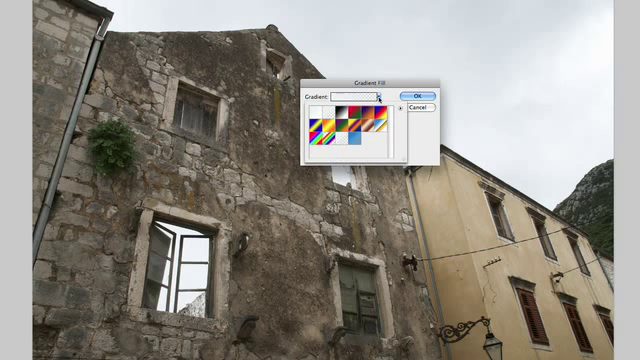
left_click(354, 140)
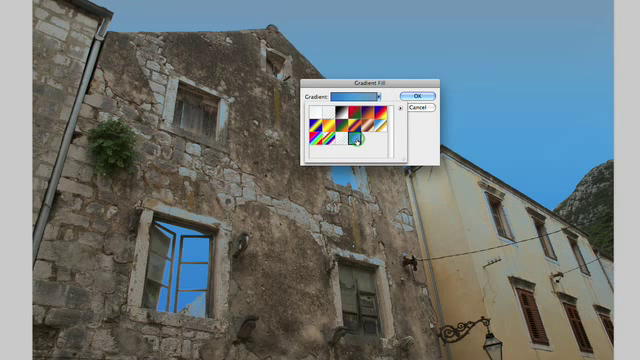